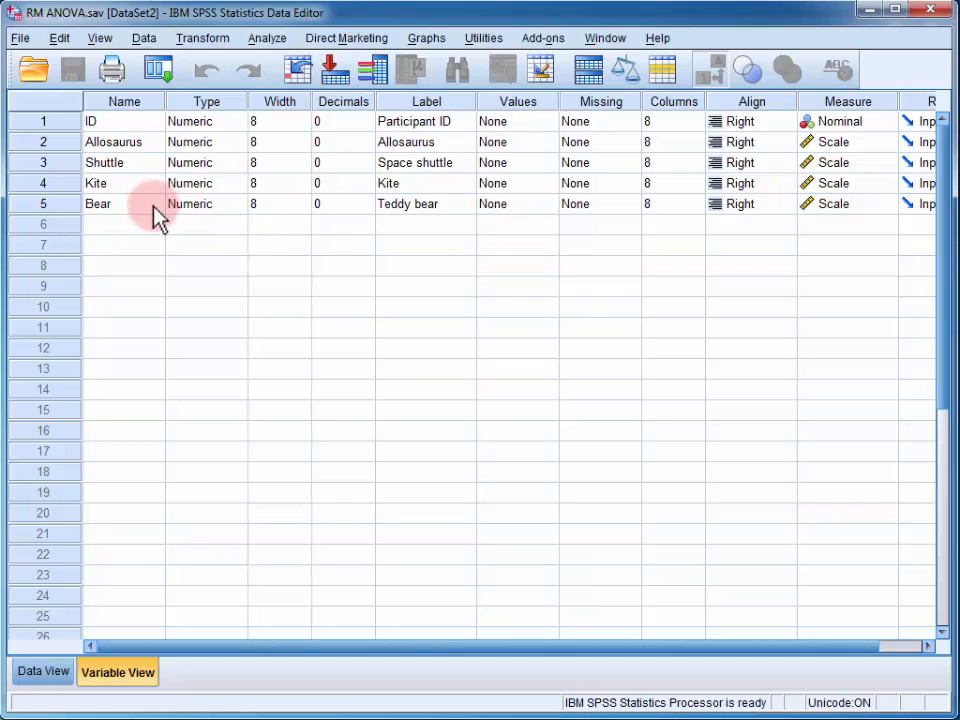
pyautogui.moveTo(76, 616)
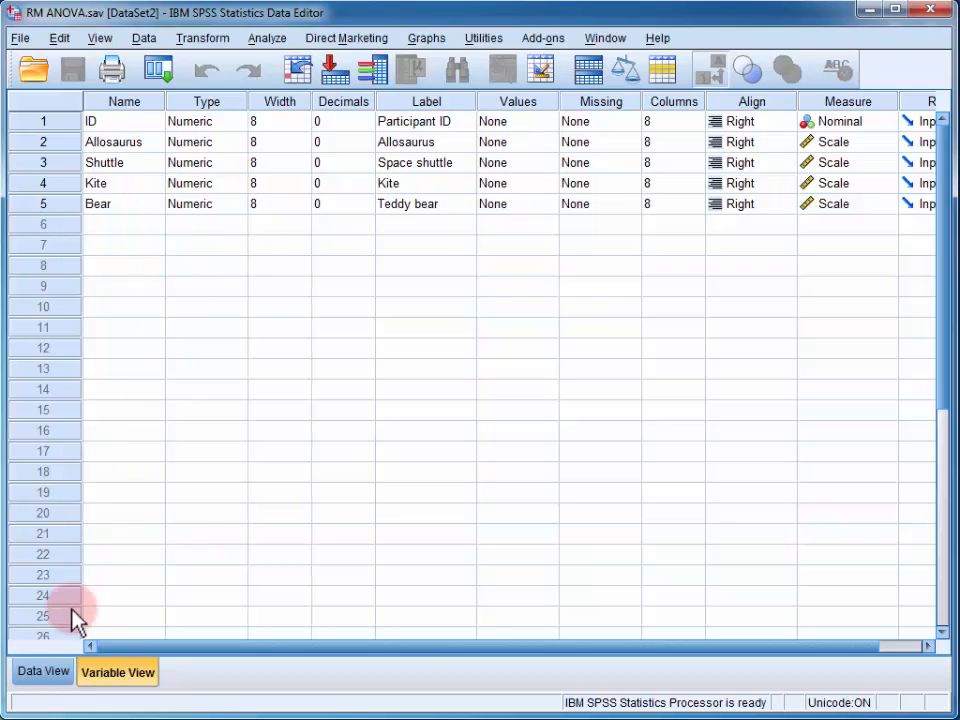
# Step: Switch the Data Editor to Data View to show each participant's toy ratings
pyautogui.click(42, 672)
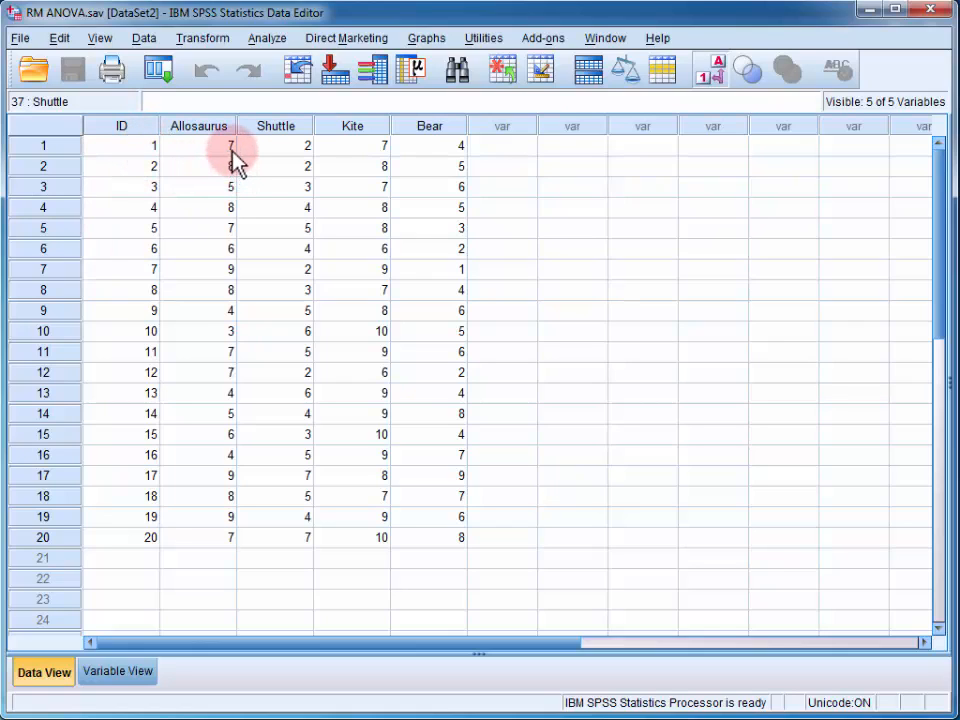
pyautogui.moveTo(290, 160)
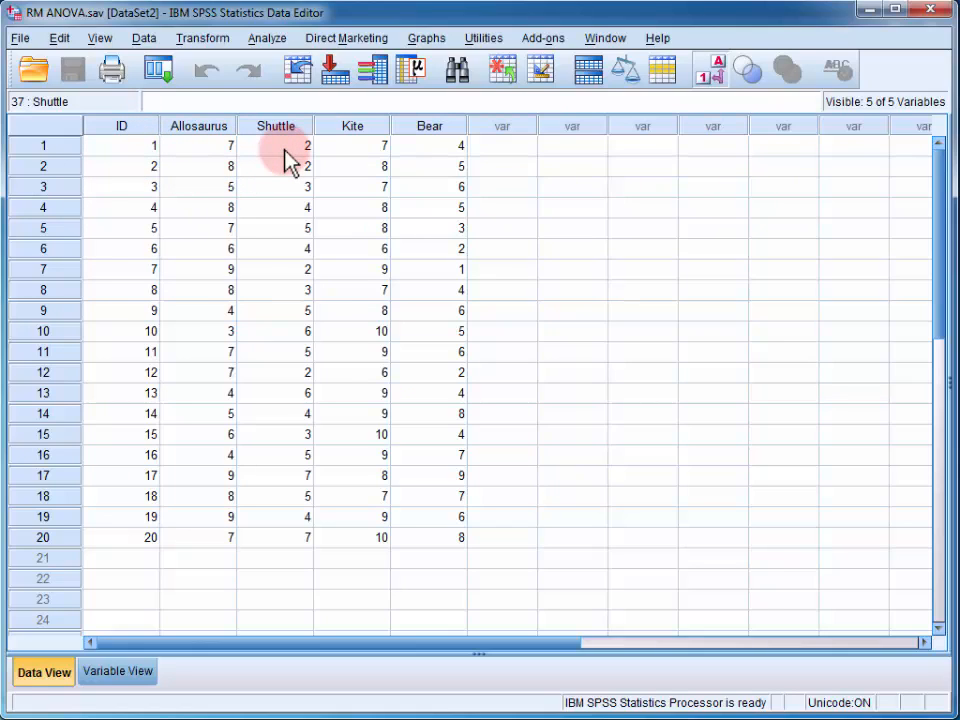
pyautogui.moveTo(378, 150)
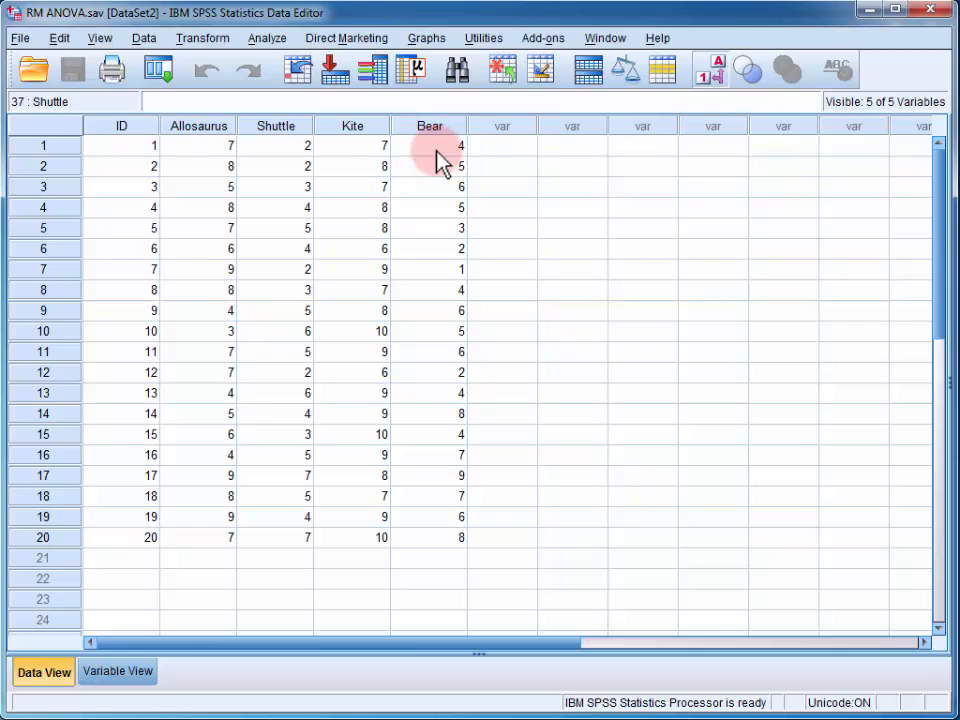
pyautogui.moveTo(352, 140)
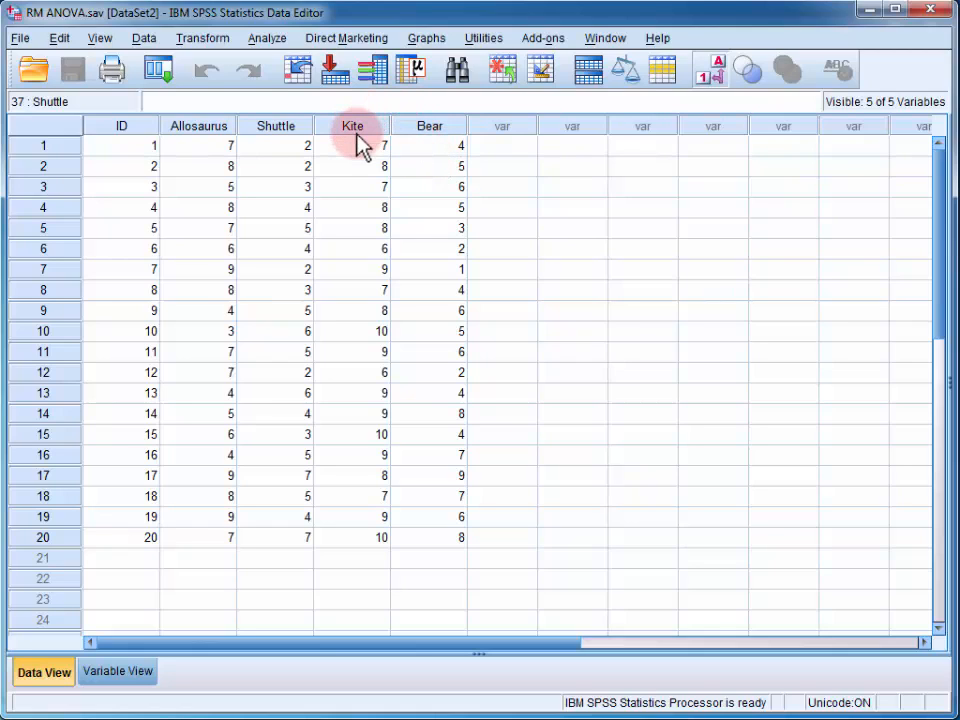
pyautogui.moveTo(352, 144)
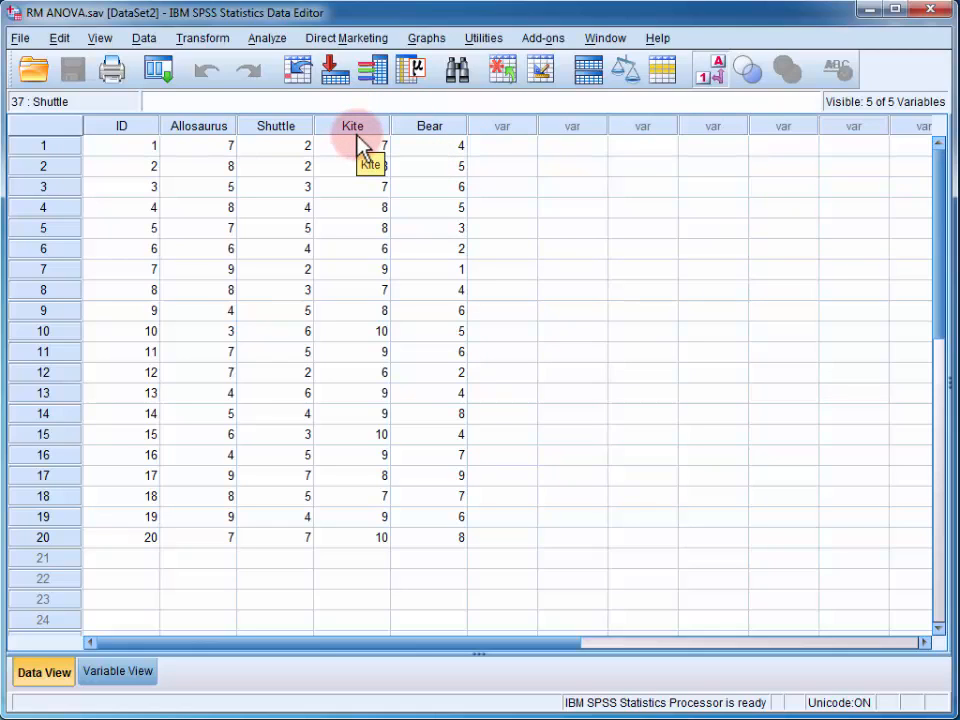
# Step: Start a Repeated Measures analysis and add within-subject factor Toy with 4 levels
pyautogui.click(268, 38)
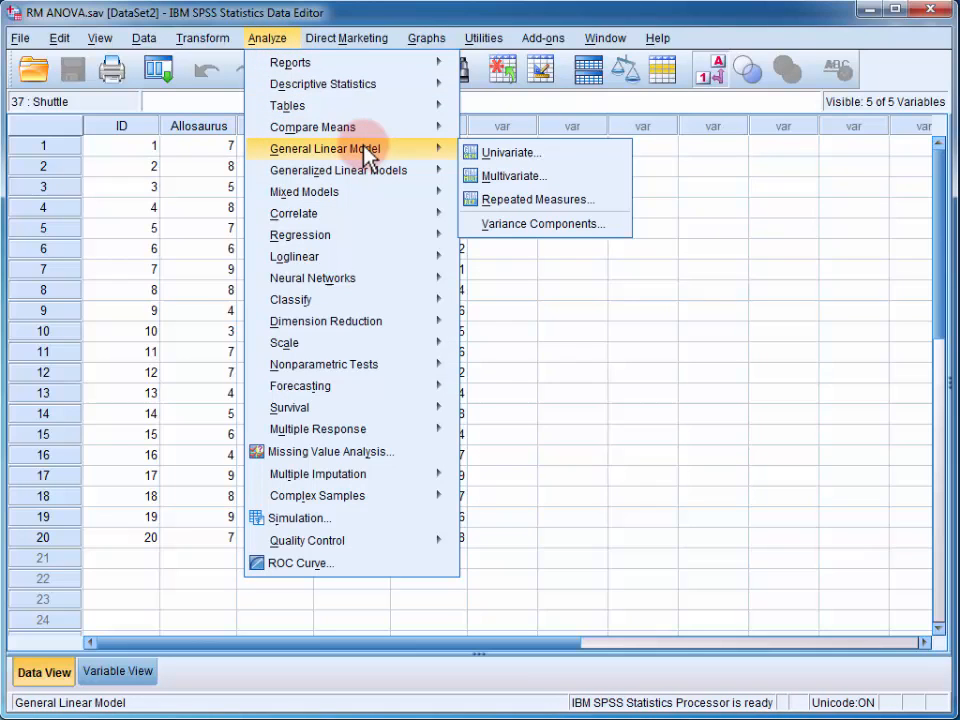
pyautogui.moveTo(538, 200)
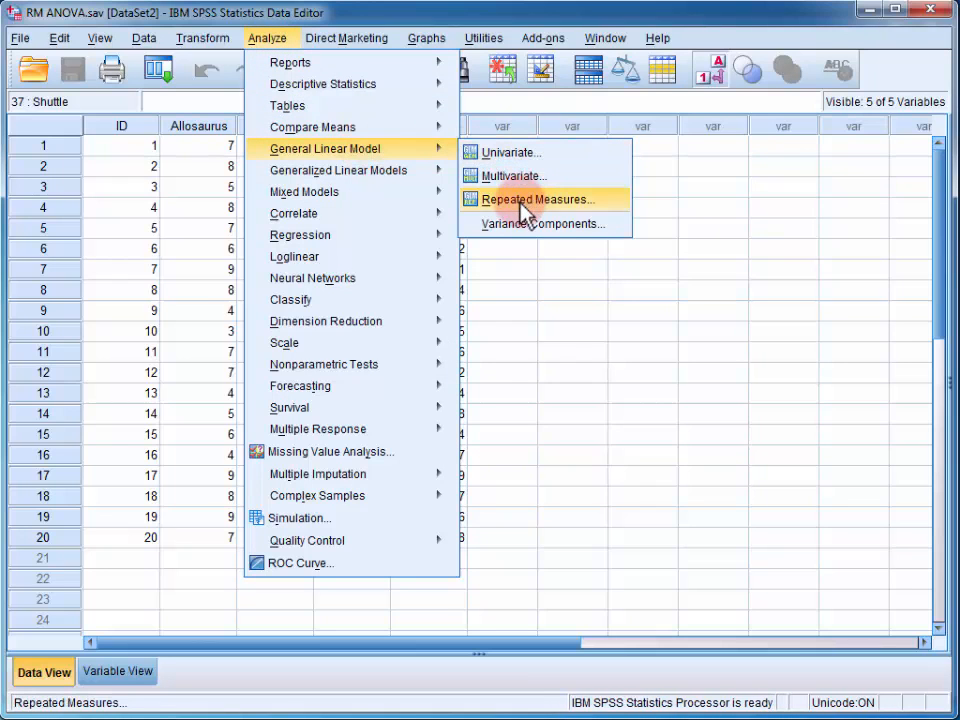
pyautogui.click(536, 200)
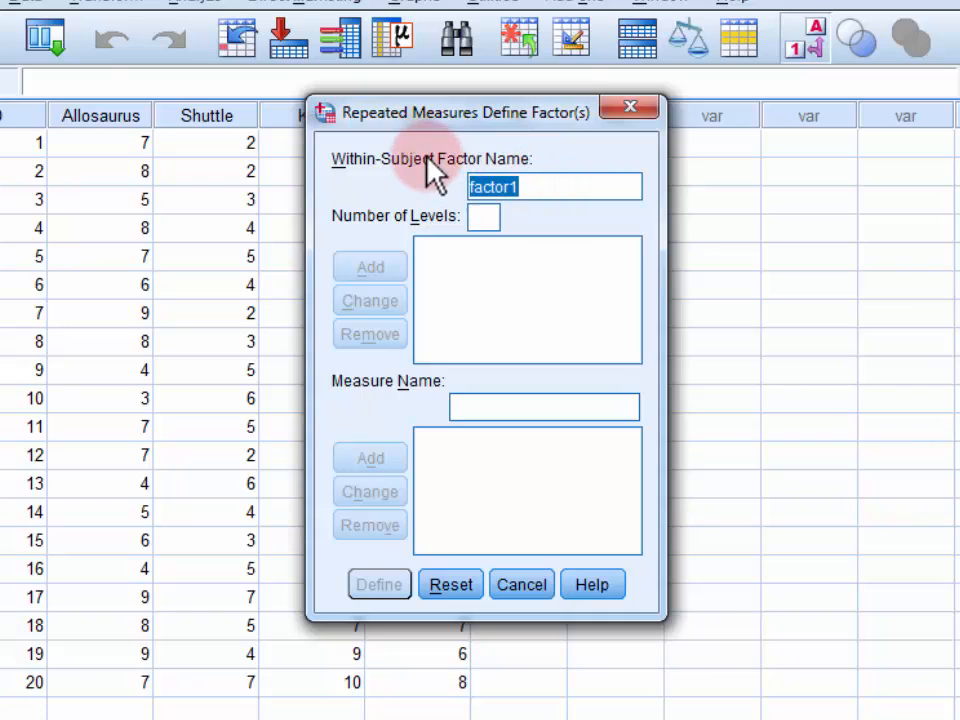
pyautogui.write('Toy')
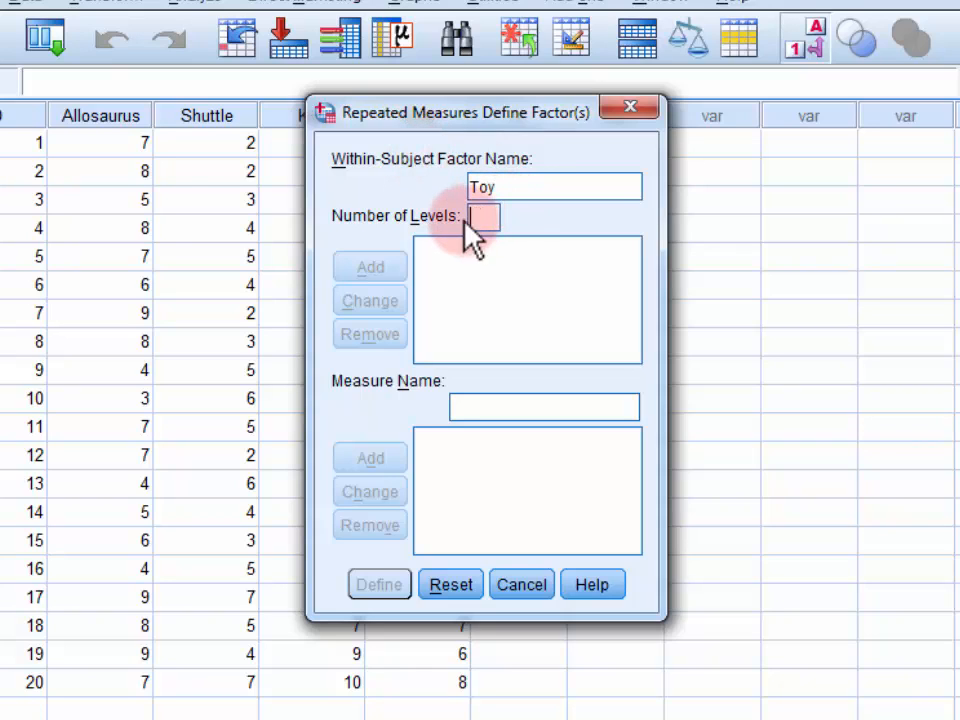
pyautogui.write('4')
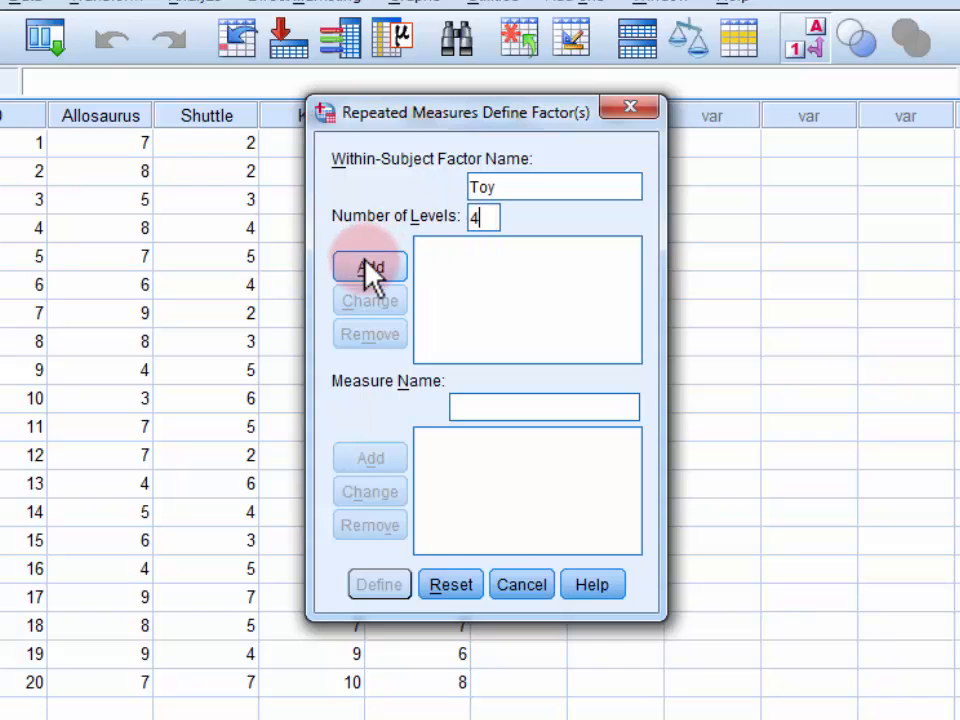
pyautogui.click(368, 268)
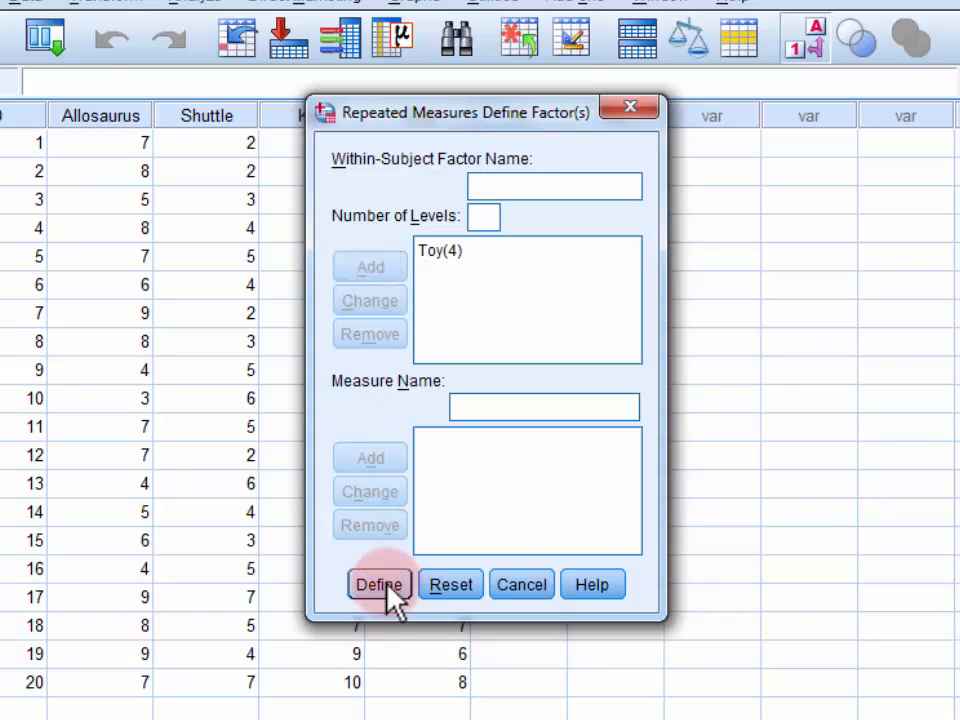
# Step: Define the factor and assign Allosaurus, Shuttle, Kite and Bear as Toy's four levels
pyautogui.click(380, 584)
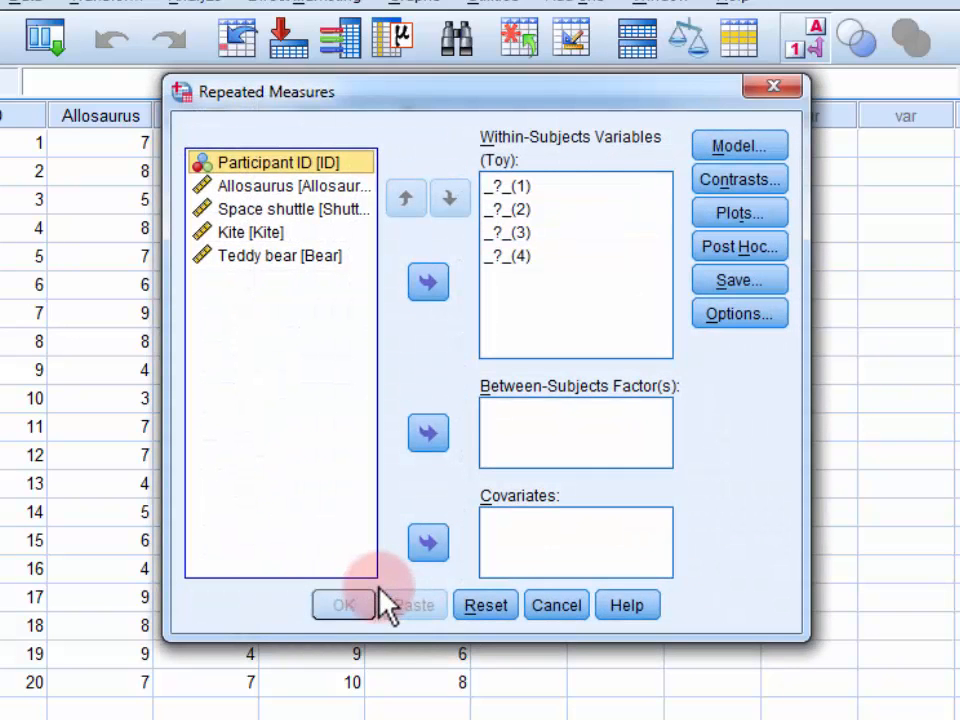
pyautogui.moveTo(380, 450)
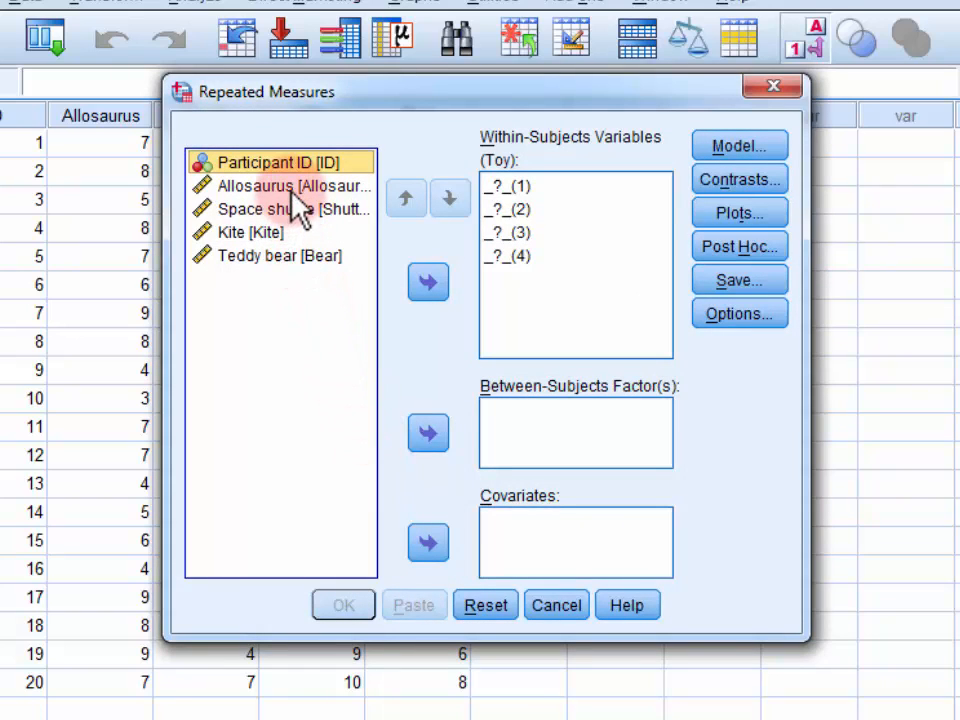
pyautogui.click(290, 186)
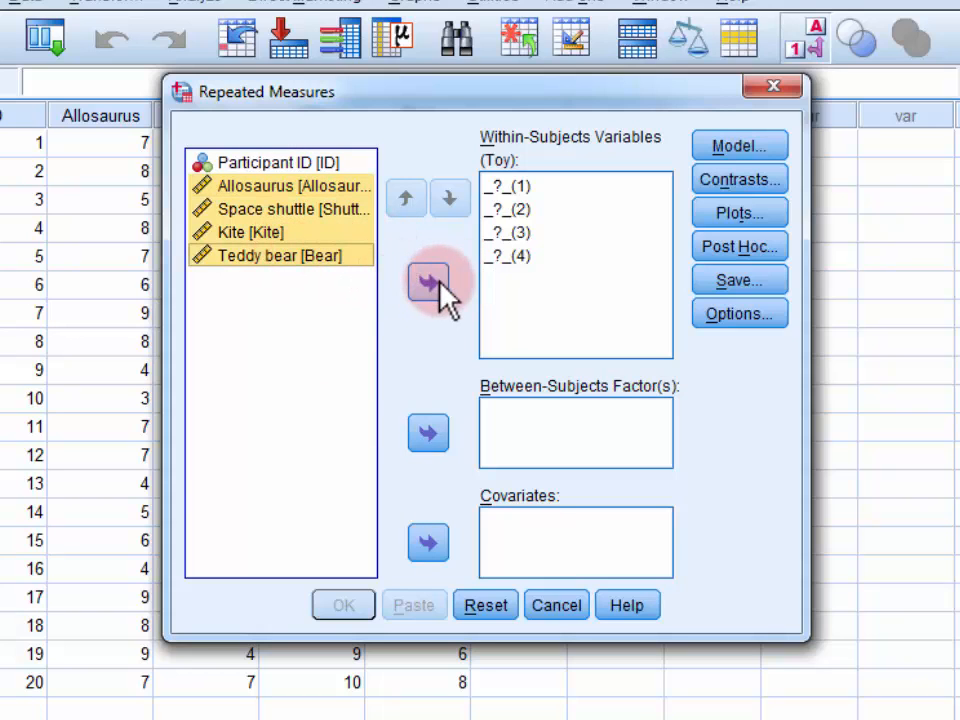
pyautogui.click(428, 284)
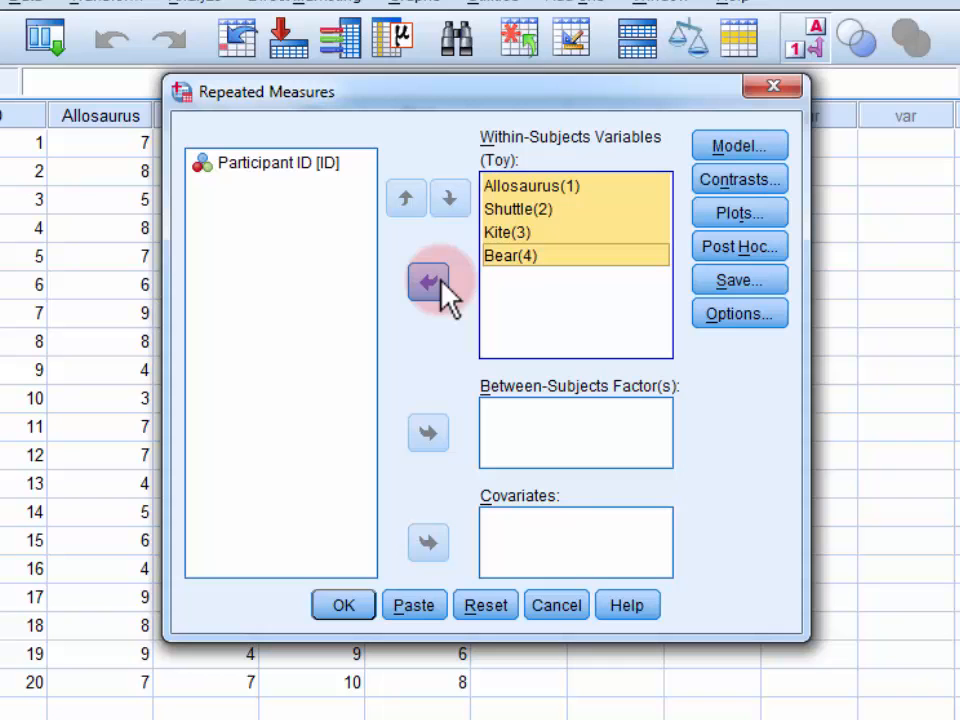
pyautogui.moveTo(610, 264)
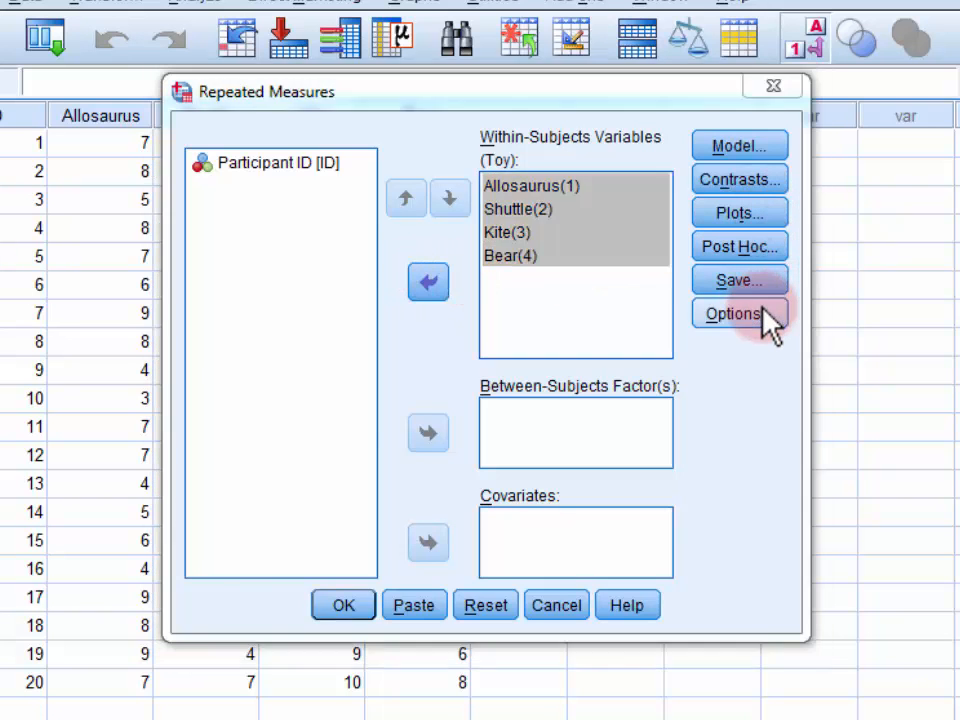
# Step: Request estimated marginal means for Toy with Bonferroni-adjusted main-effect comparisons
pyautogui.click(736, 312)
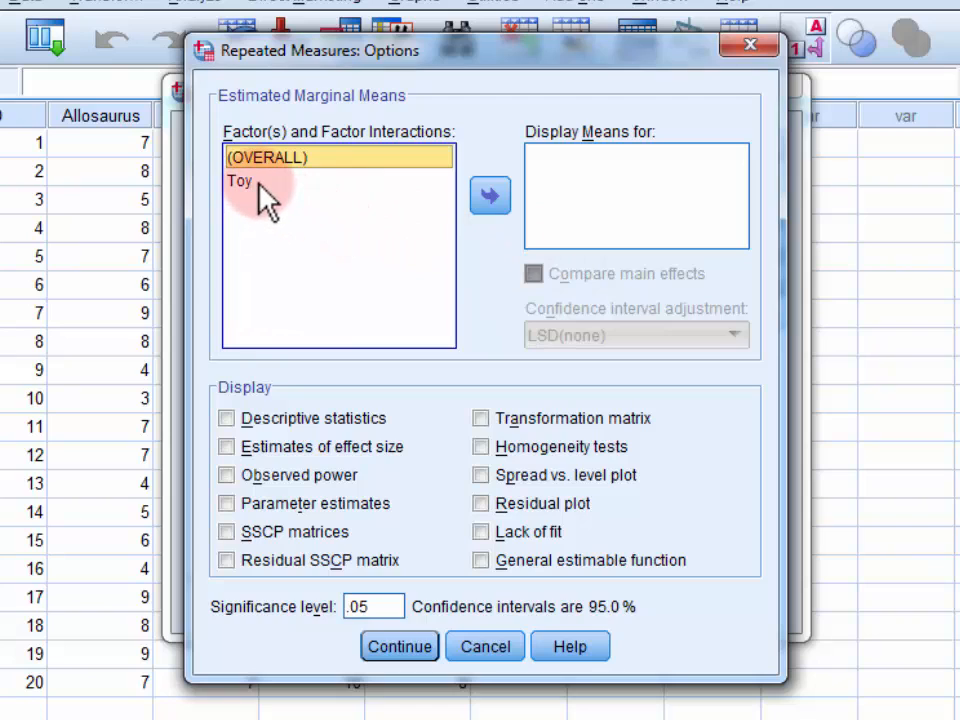
pyautogui.click(240, 180)
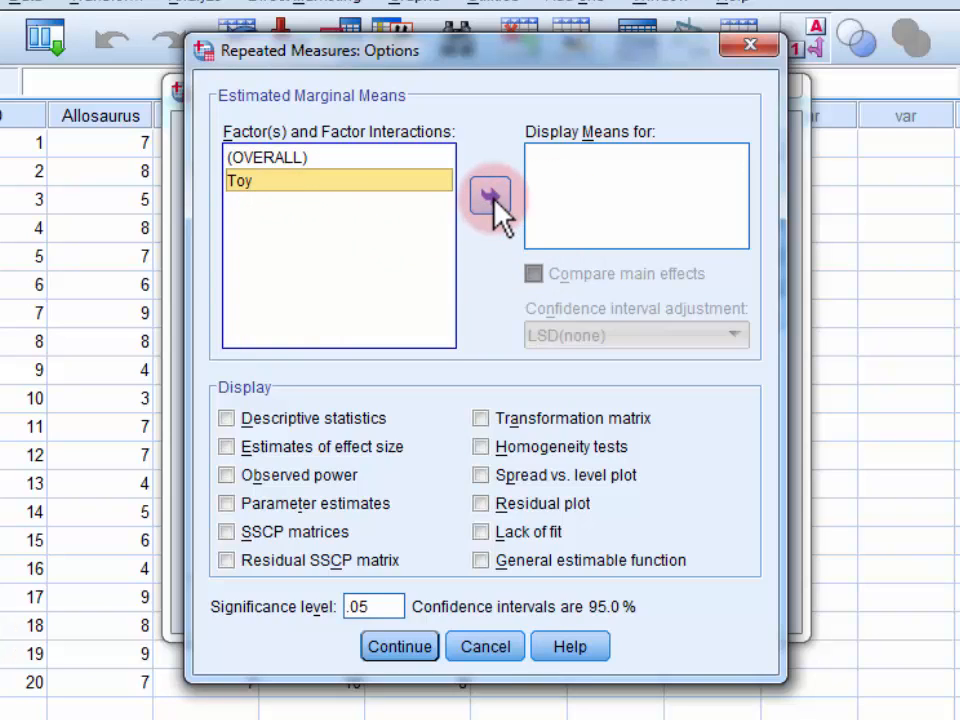
pyautogui.click(492, 196)
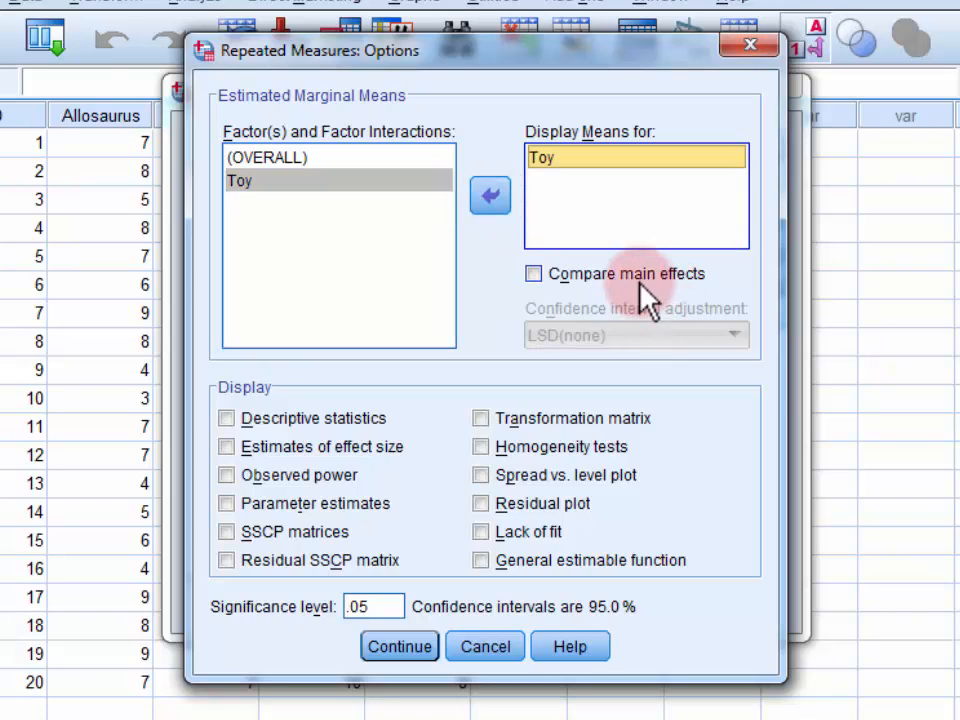
pyautogui.click(532, 272)
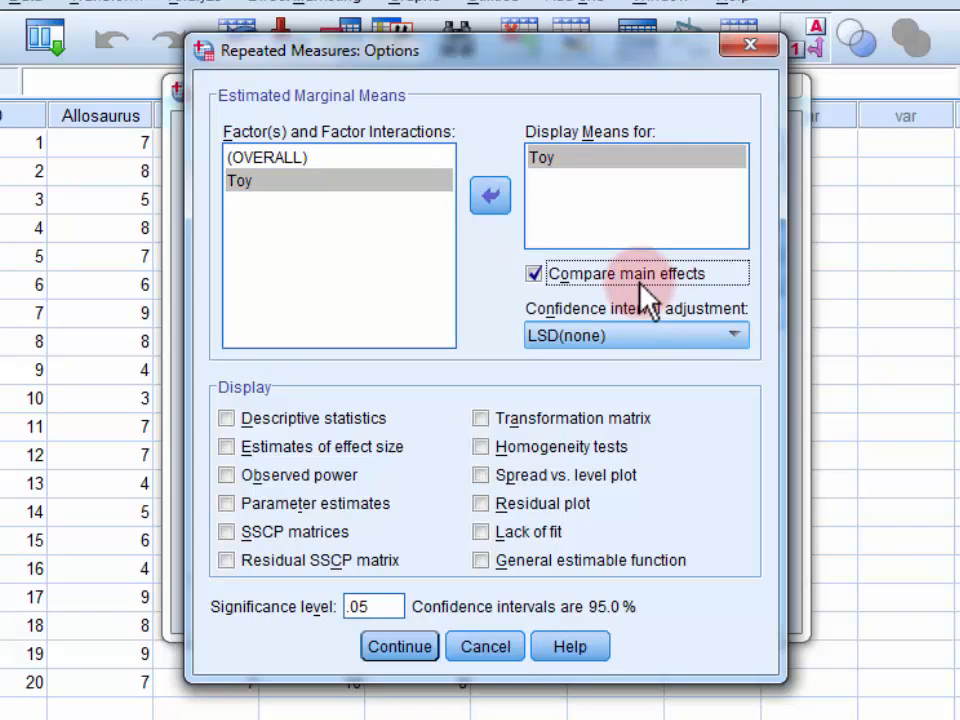
pyautogui.moveTo(764, 330)
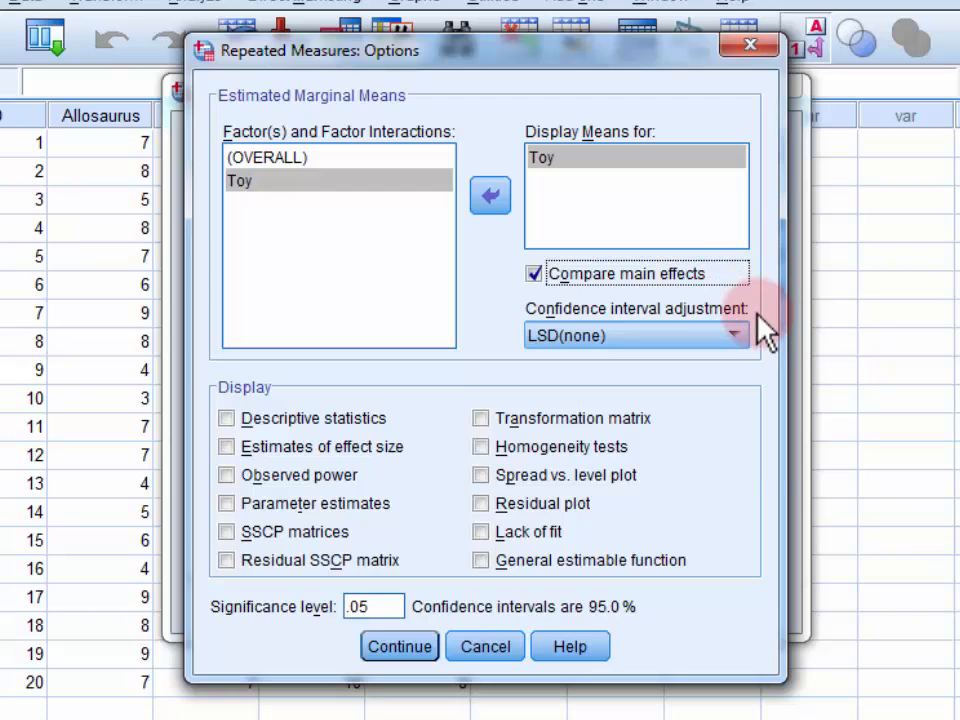
pyautogui.click(636, 336)
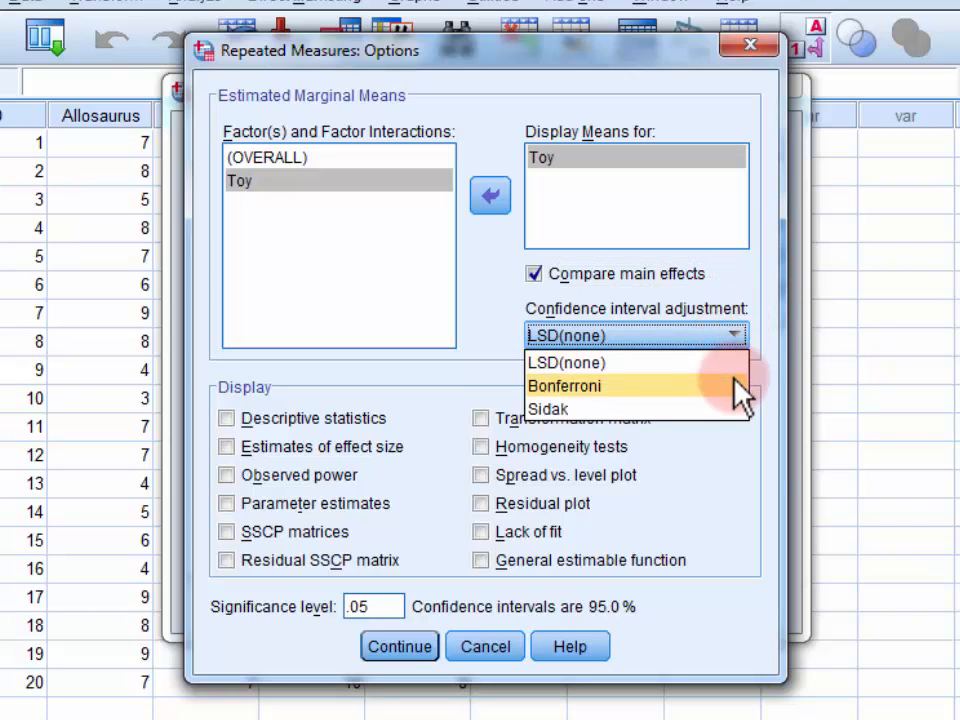
pyautogui.click(564, 386)
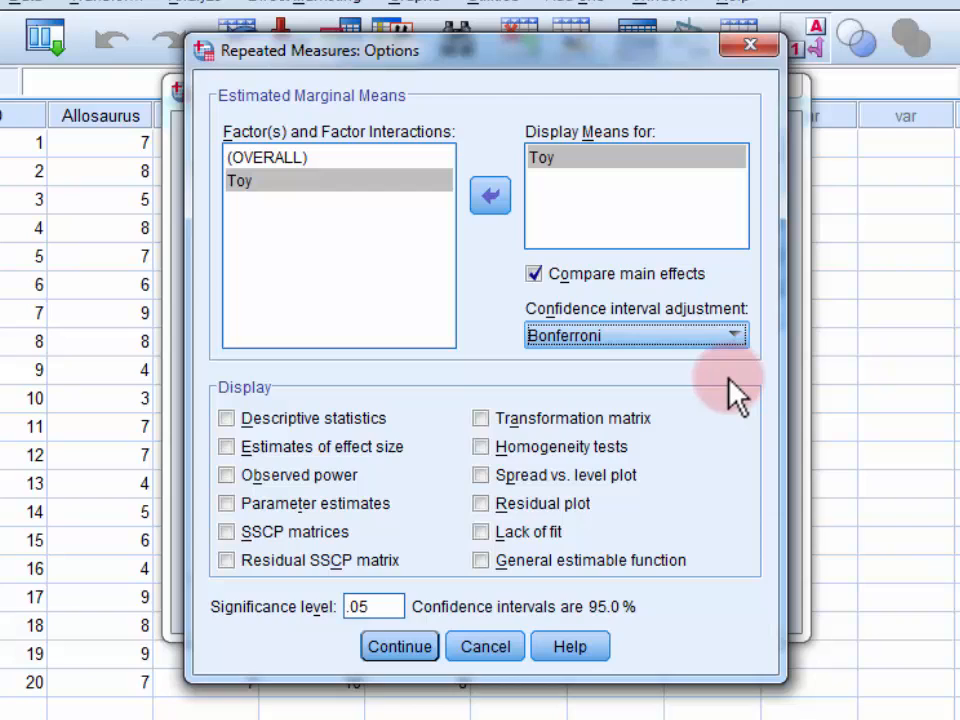
pyautogui.moveTo(290, 396)
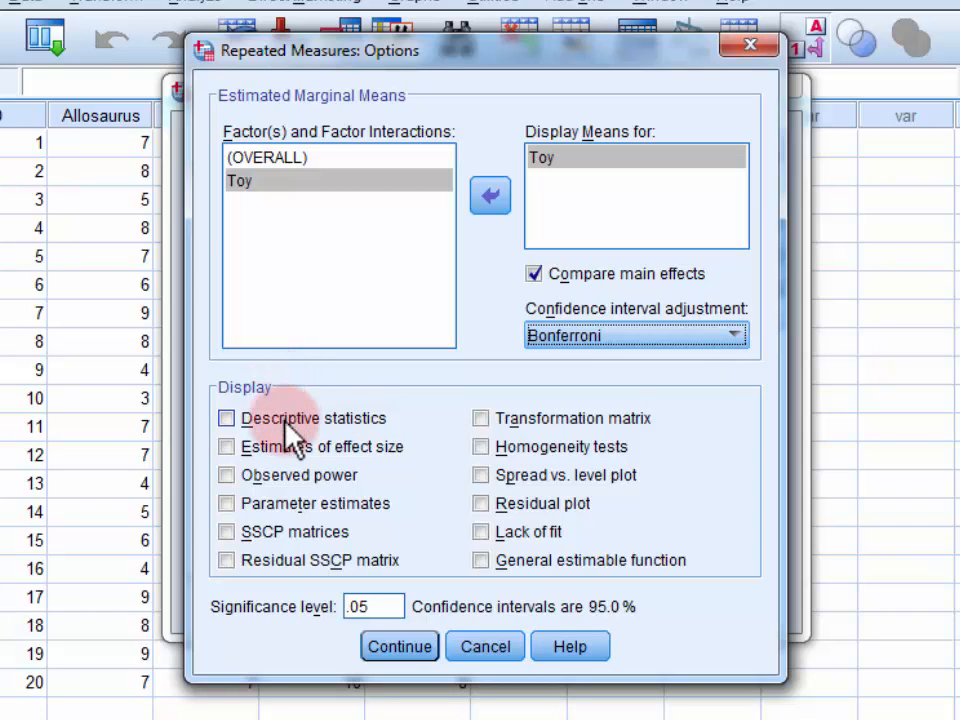
# Step: Include descriptive statistics and effect size estimates, then confirm the options
pyautogui.click(226, 418)
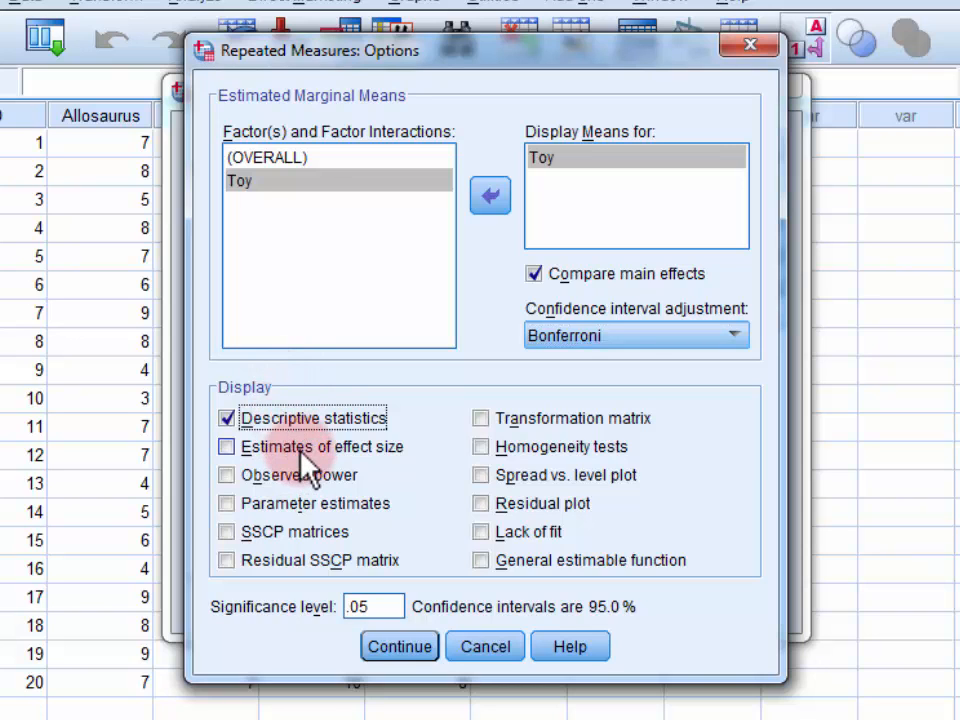
pyautogui.click(224, 448)
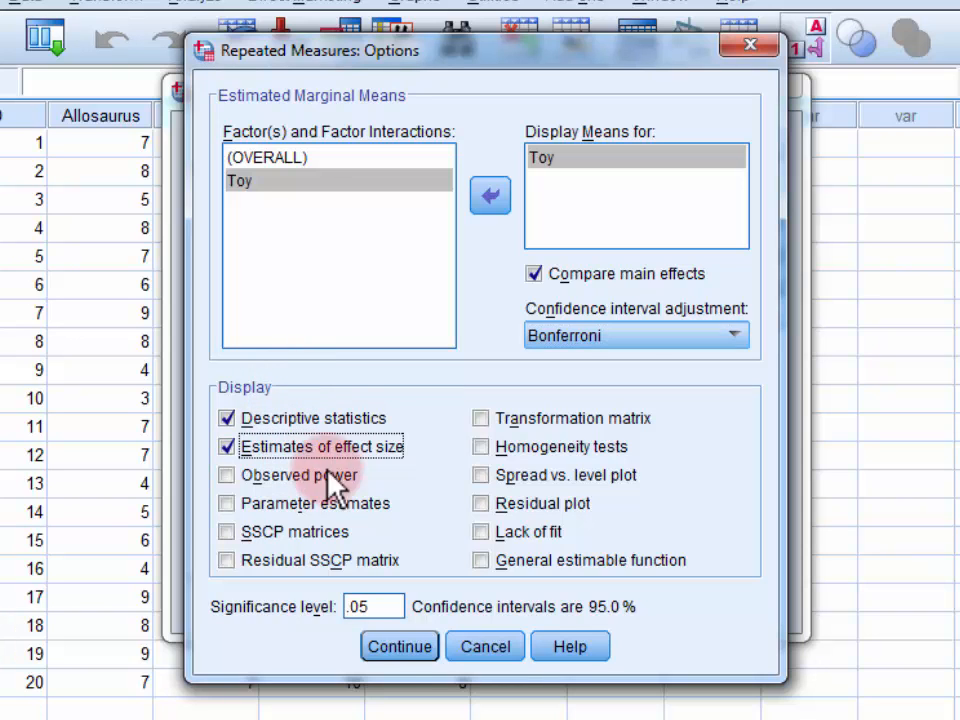
pyautogui.click(400, 646)
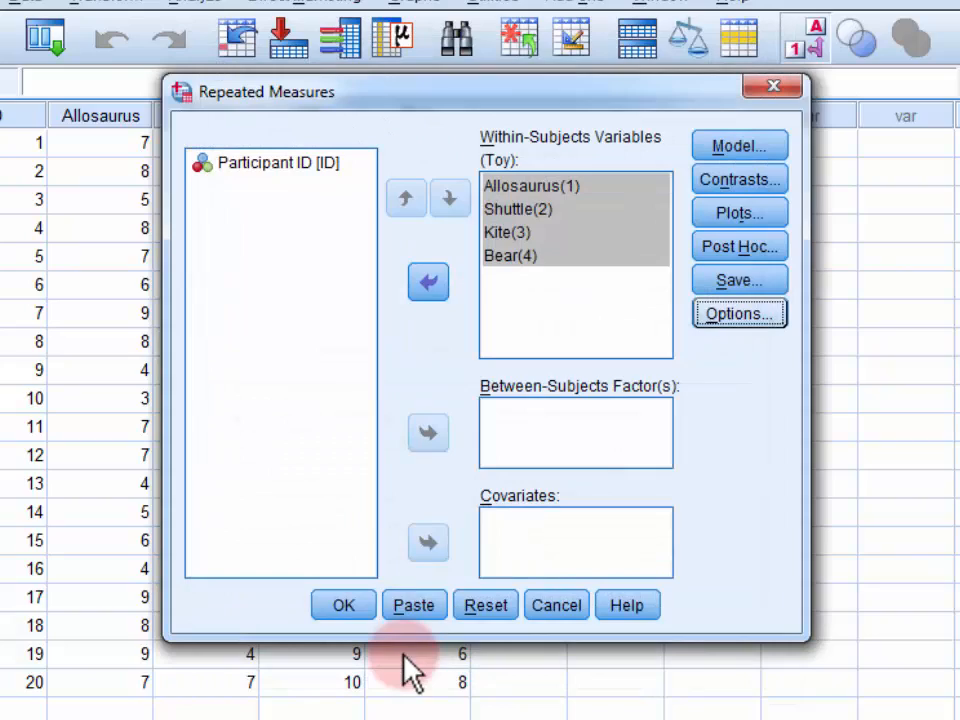